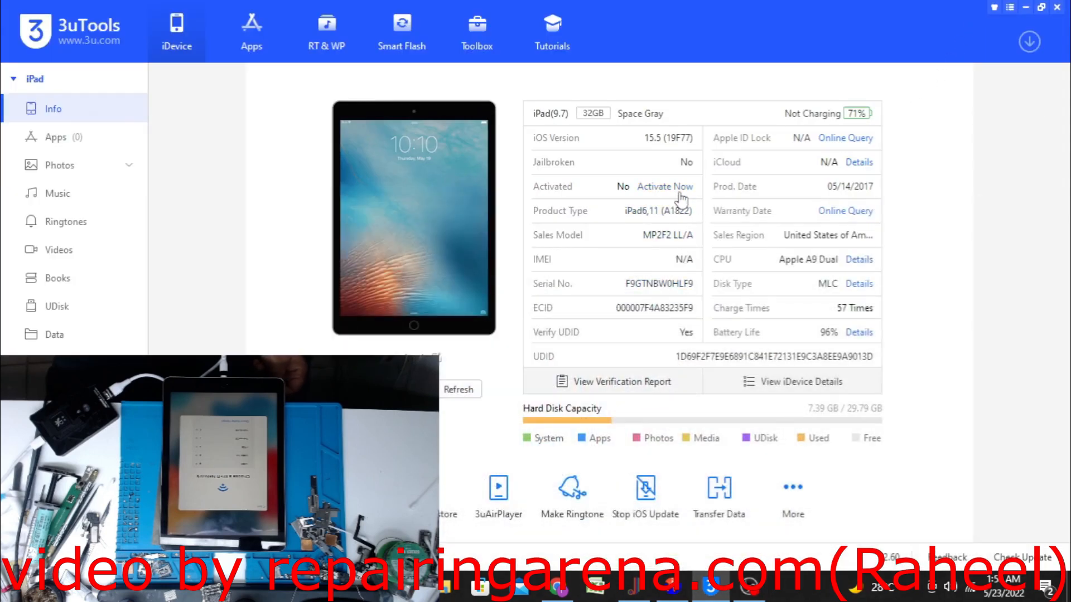
# Start activating the connected iPad in 3uTools
pyautogui.click(663, 187)
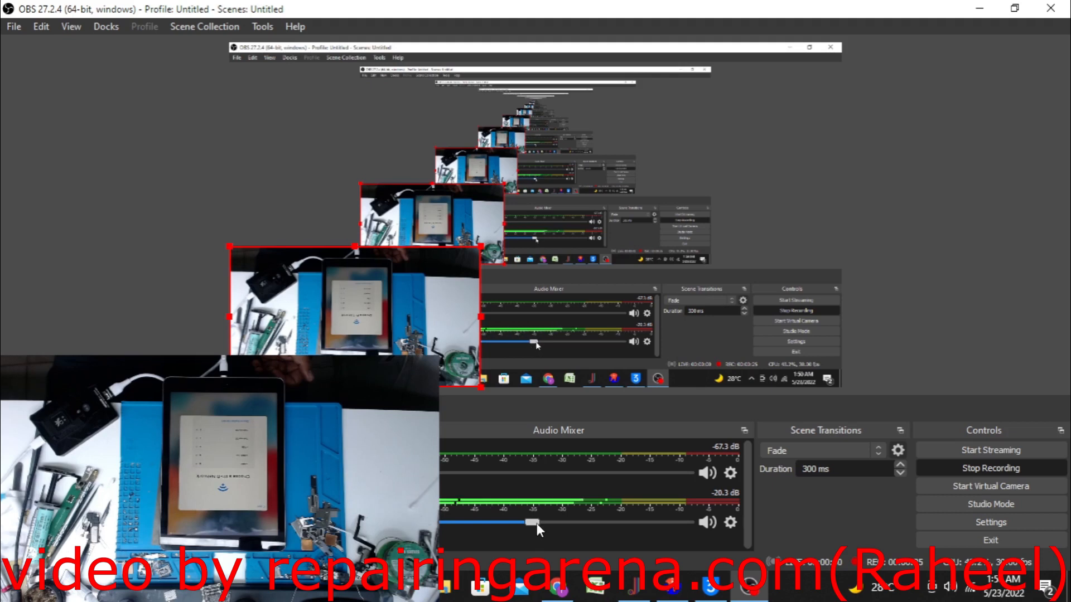
pyautogui.moveTo(533, 523); pyautogui.dragTo(577, 522)
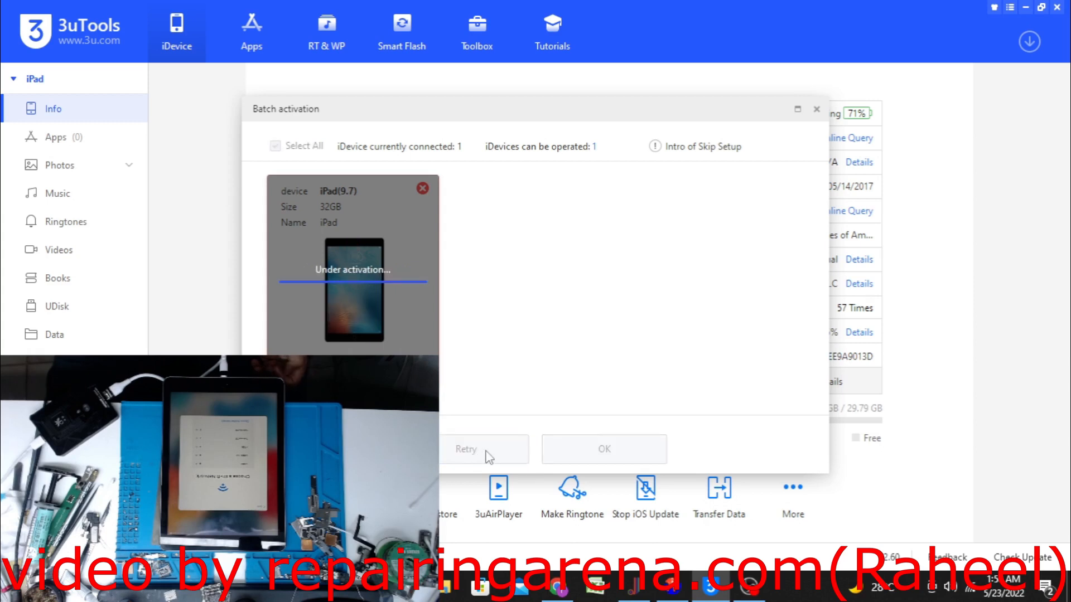
pyautogui.moveTo(479, 391)
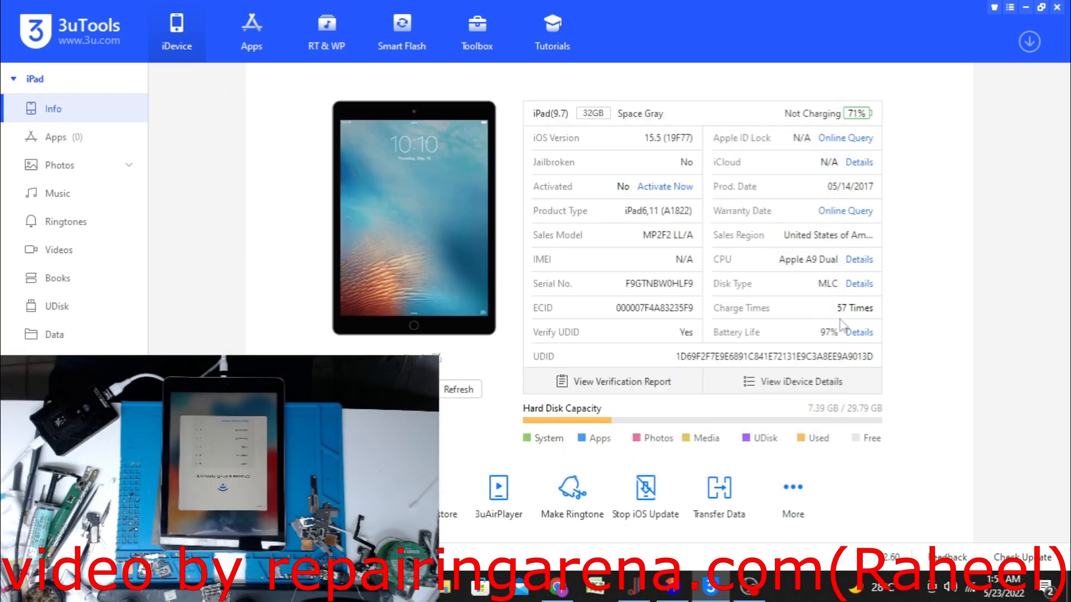
# Review the iPad's full device details (chip ID 8000), close them and minimize 3uTools
pyautogui.click(801, 382)
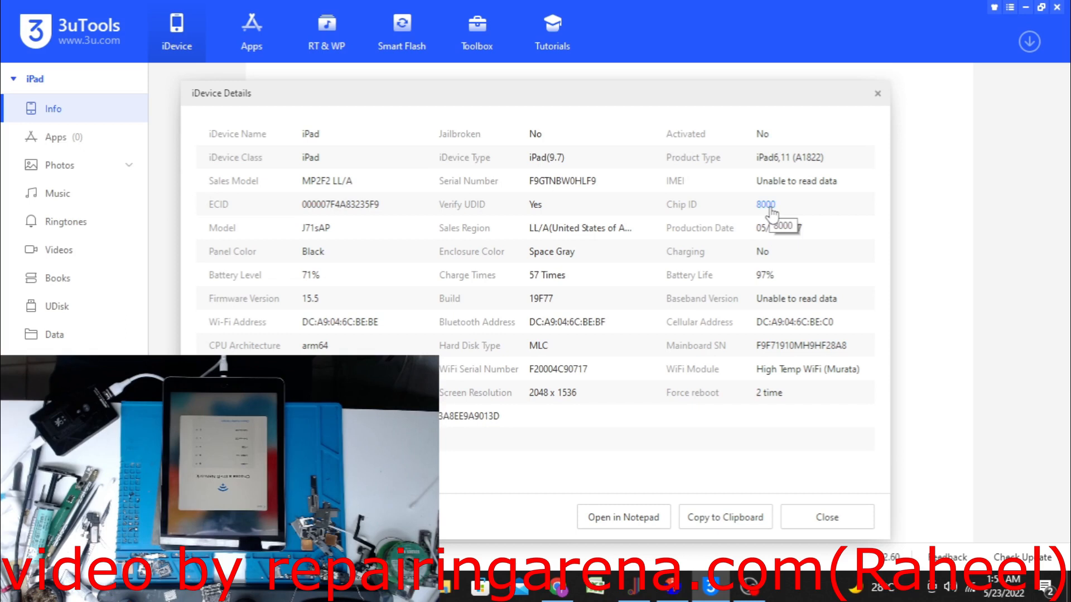
pyautogui.moveTo(826, 517)
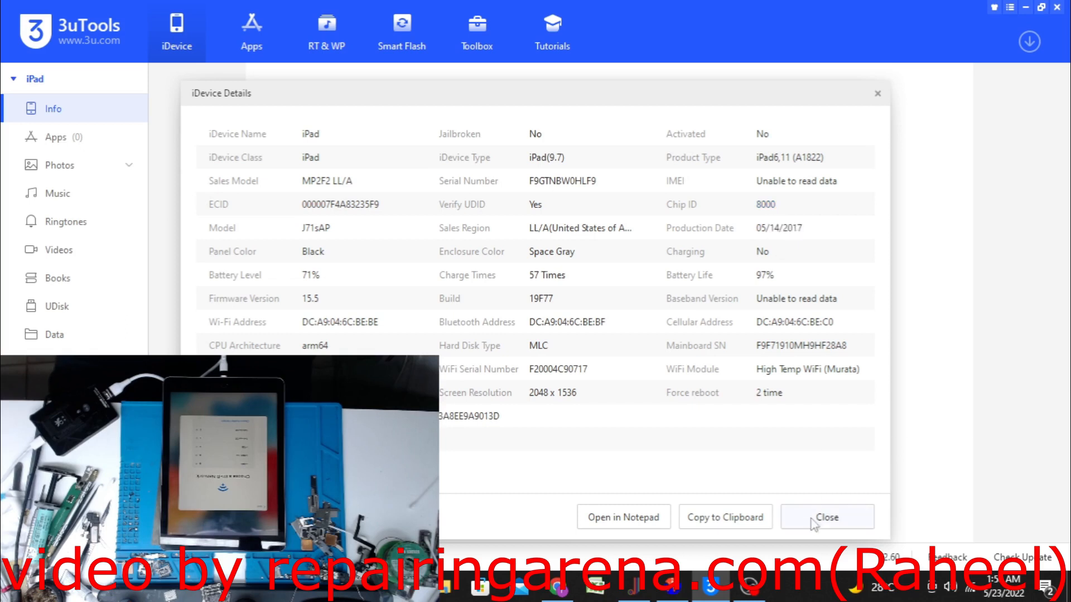
pyautogui.moveTo(789, 212)
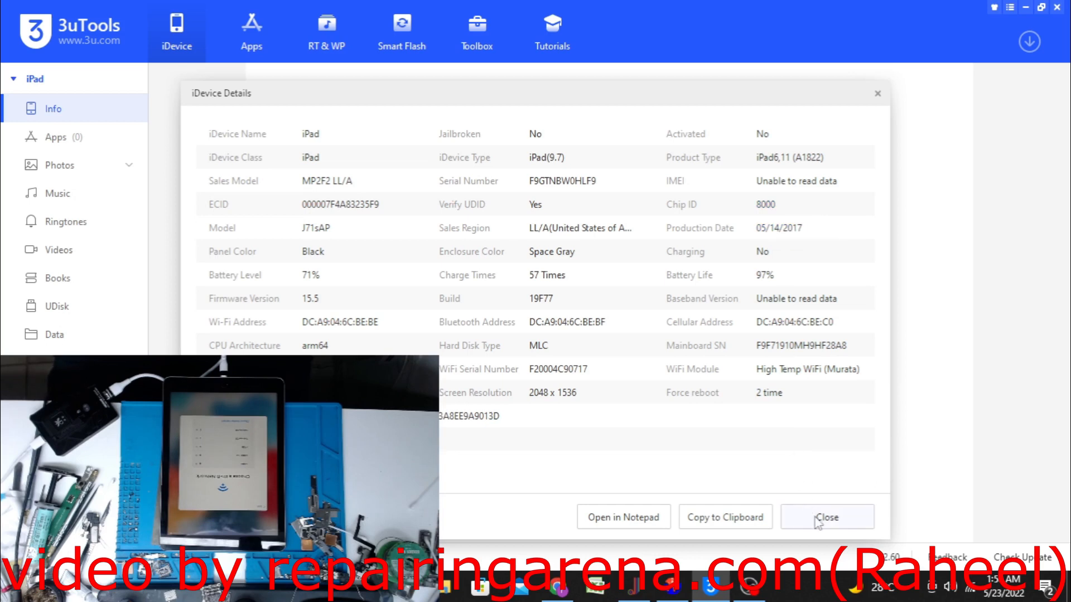
pyautogui.click(826, 516)
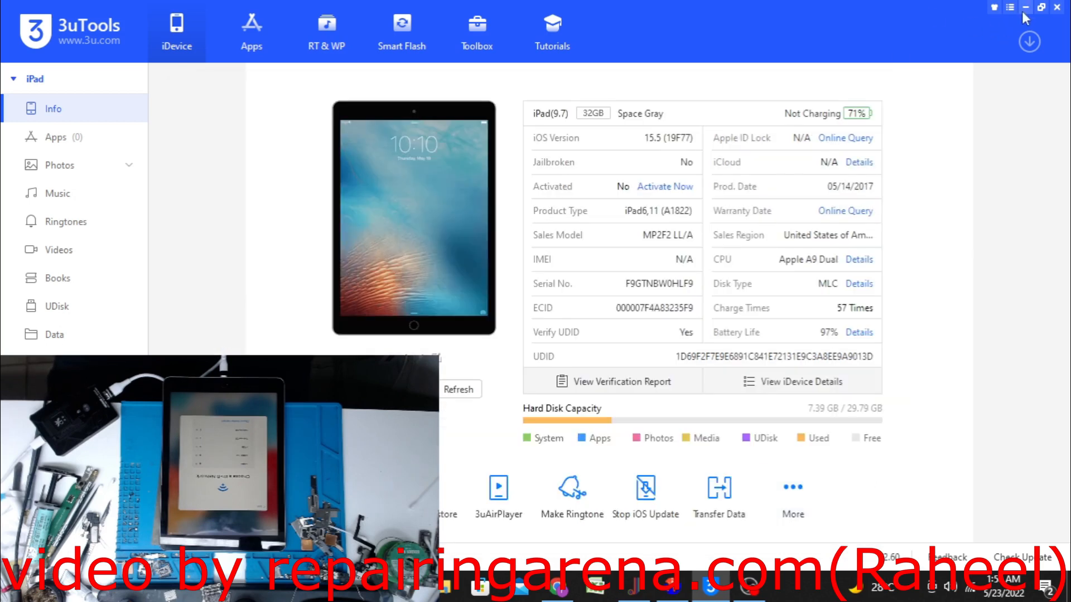
pyautogui.click(1026, 8)
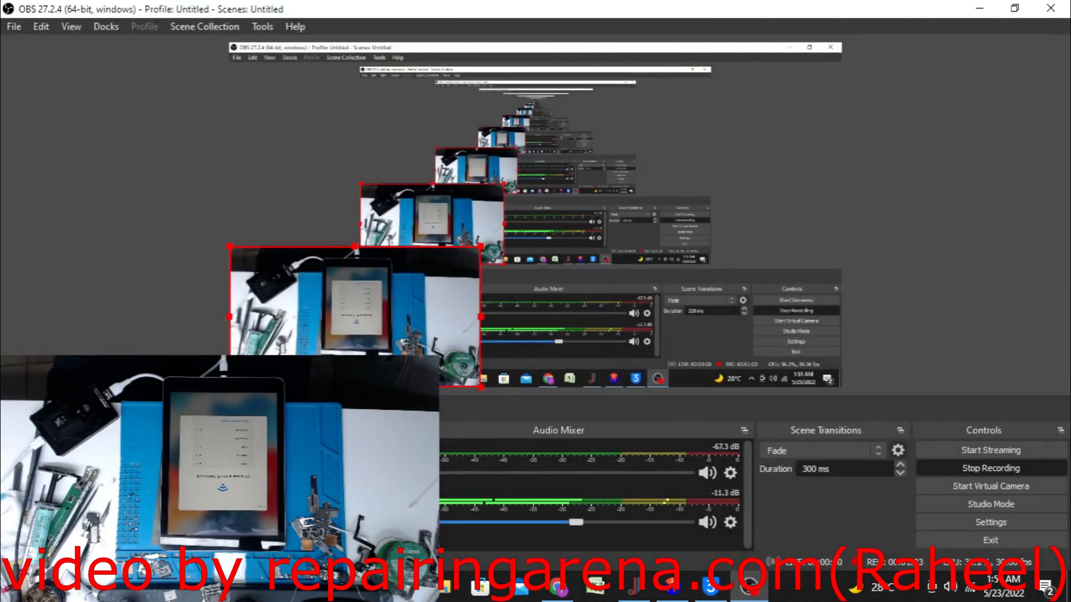
pyautogui.click(979, 8)
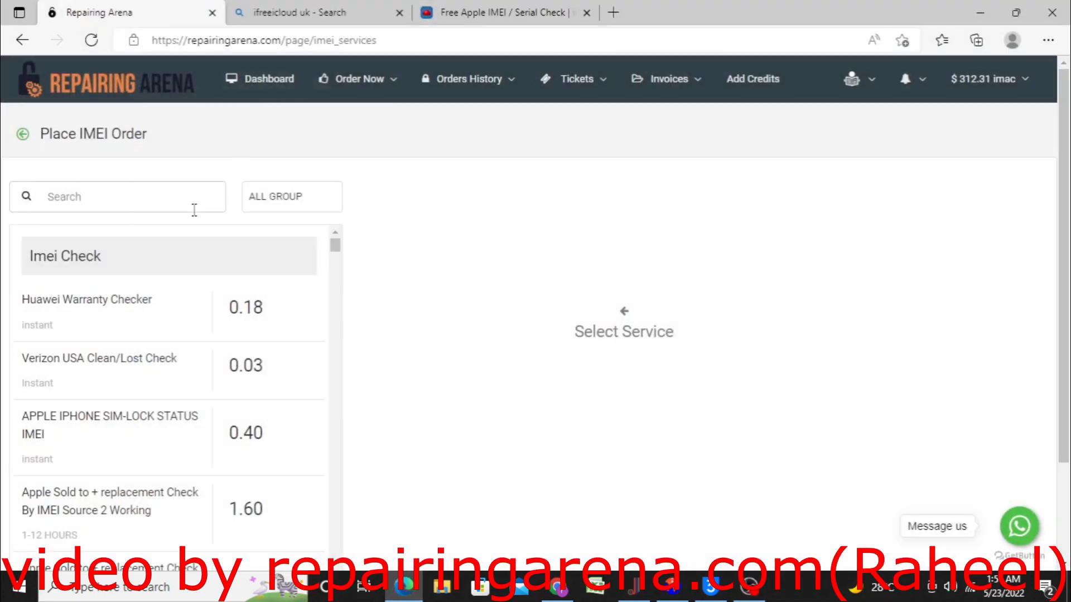
pyautogui.write('A')
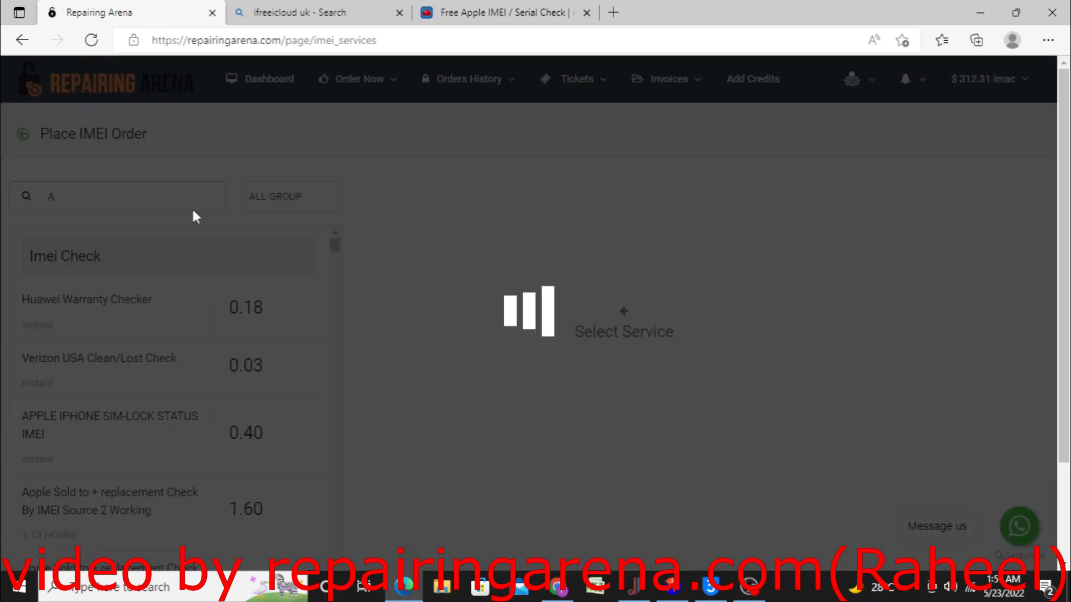
pyautogui.write('1822')
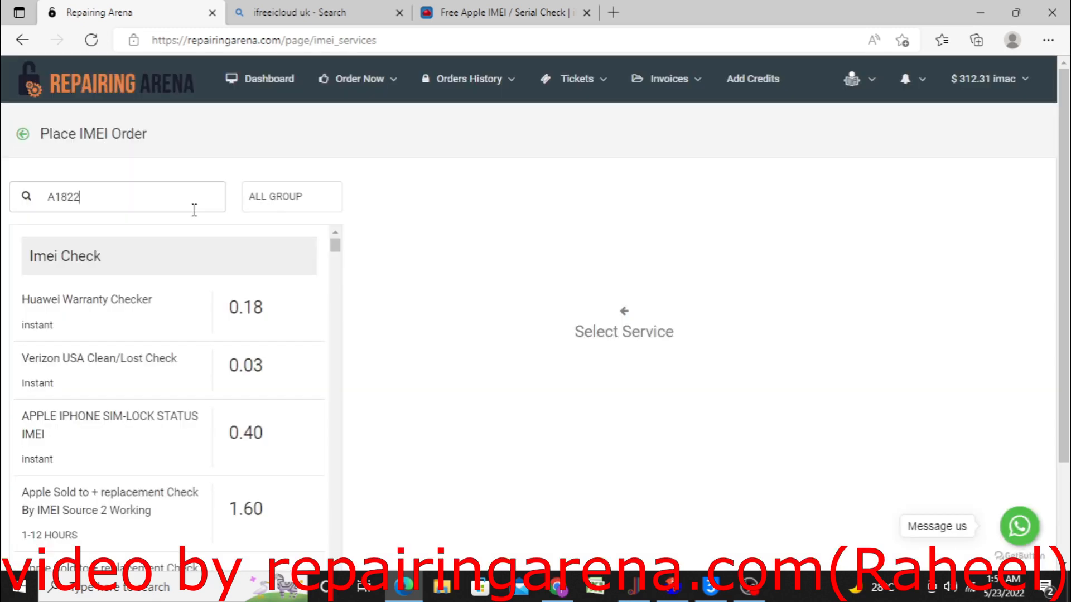
pyautogui.click(87, 308)
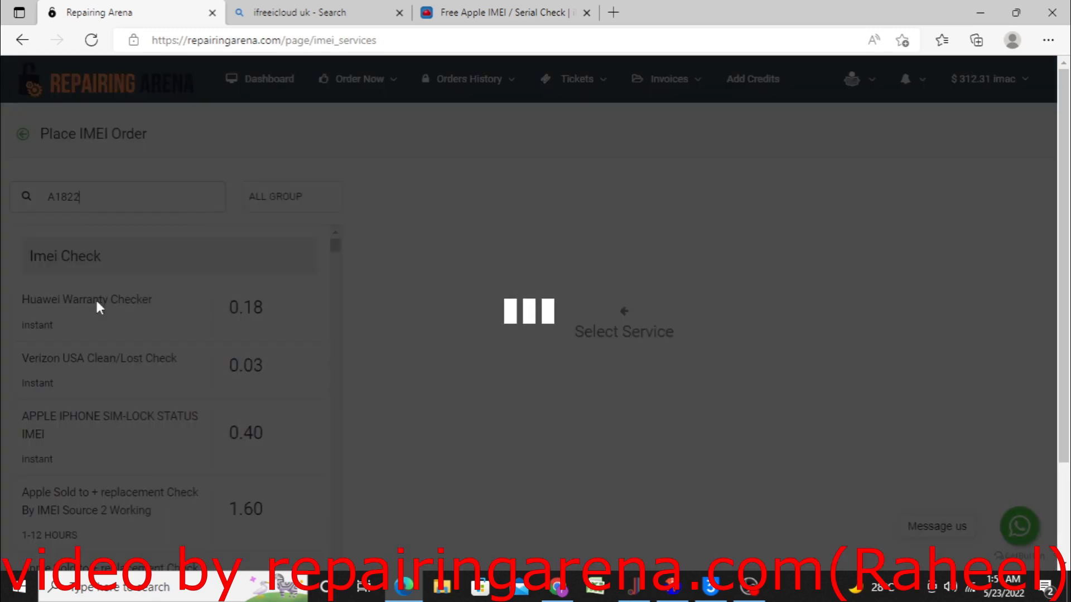
pyautogui.click(96, 308)
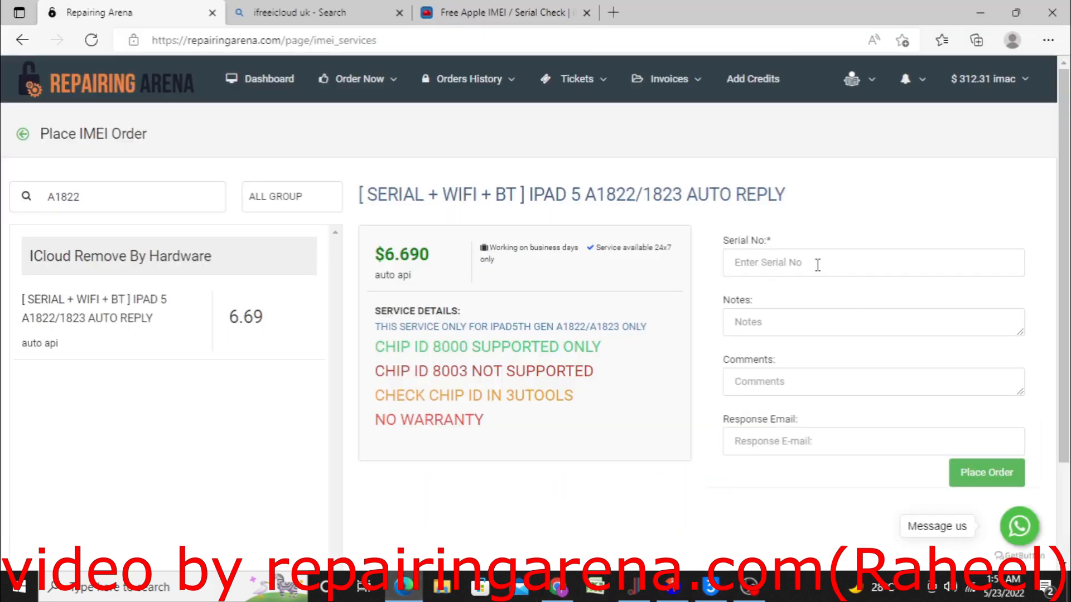
pyautogui.write('DLXNRLURFCM8')
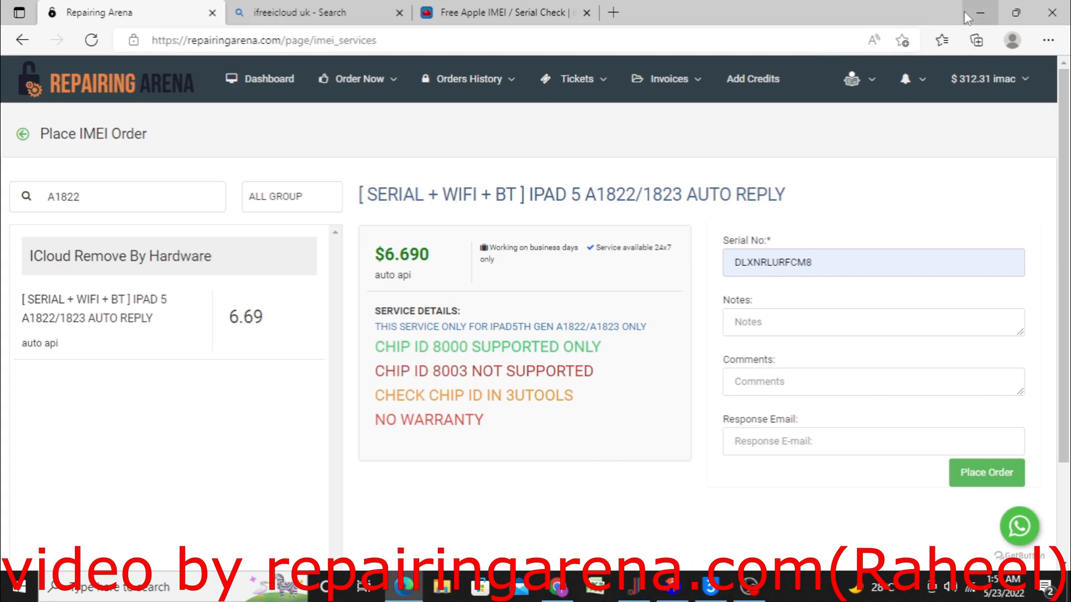
pyautogui.moveTo(981, 12)
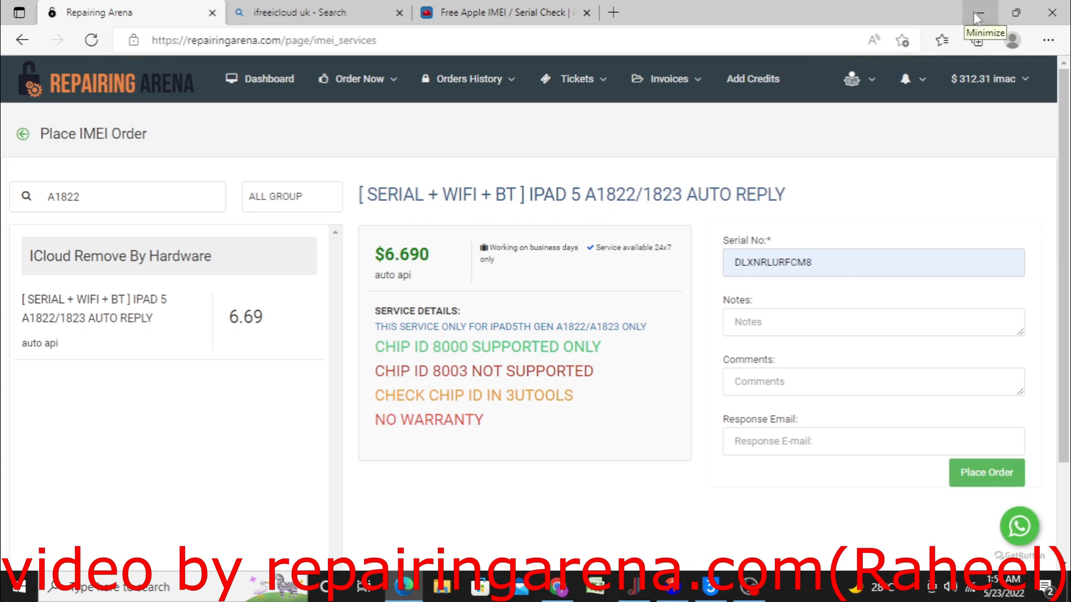
# Minimize the browser to show the Notepad data and launch iRepair P12 from the desktop
pyautogui.click(979, 19)
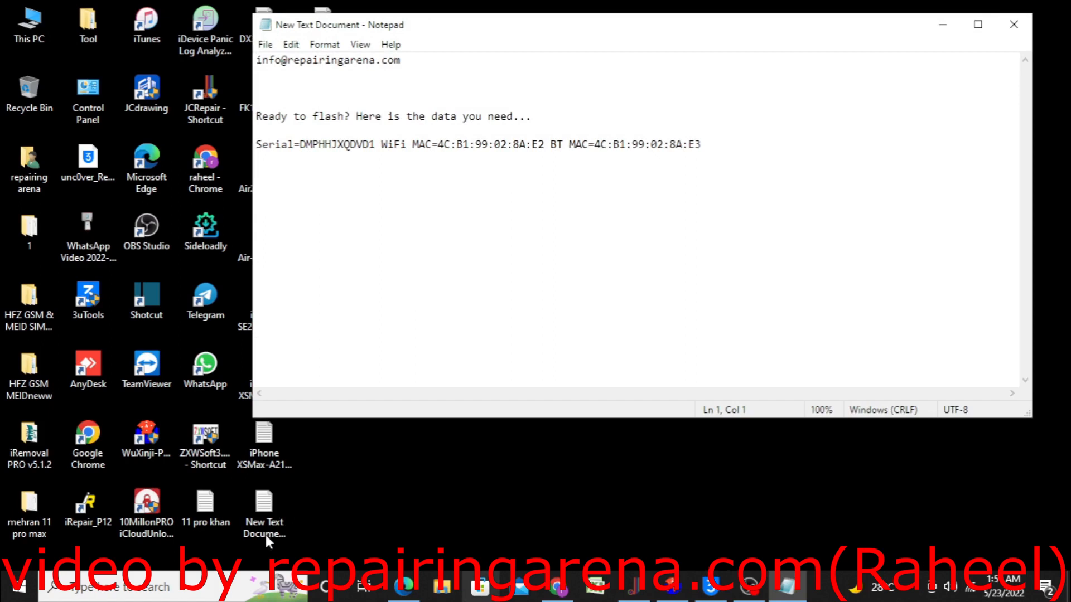
pyautogui.click(87, 505)
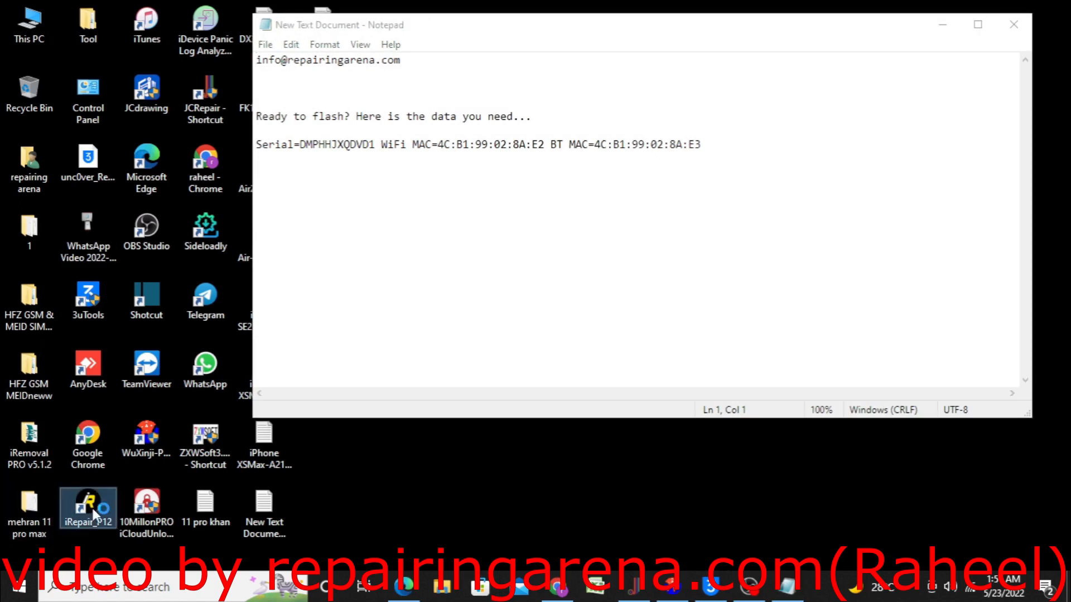
pyautogui.moveTo(87, 508)
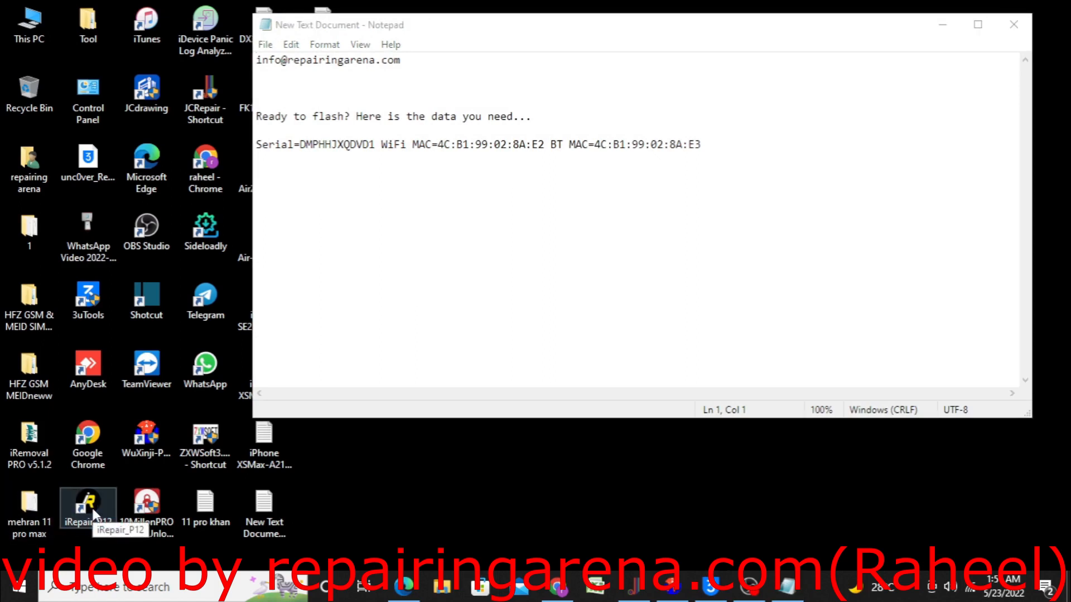
pyautogui.doubleClick(87, 502)
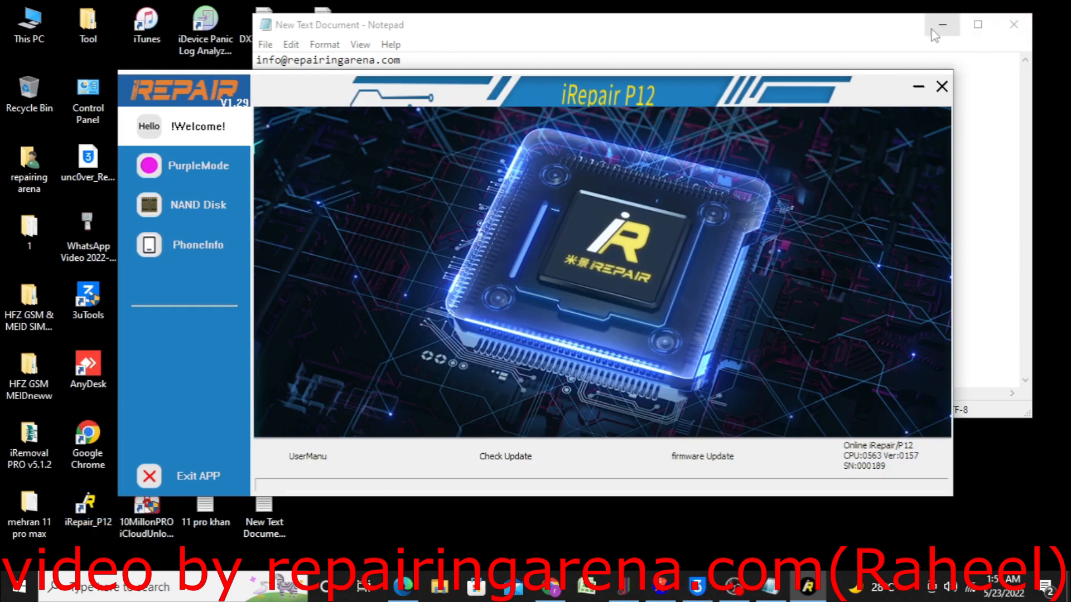
# Switch to PurpleMode and boot the iPad 5 detected in DFU into purple mode
pyautogui.click(199, 165)
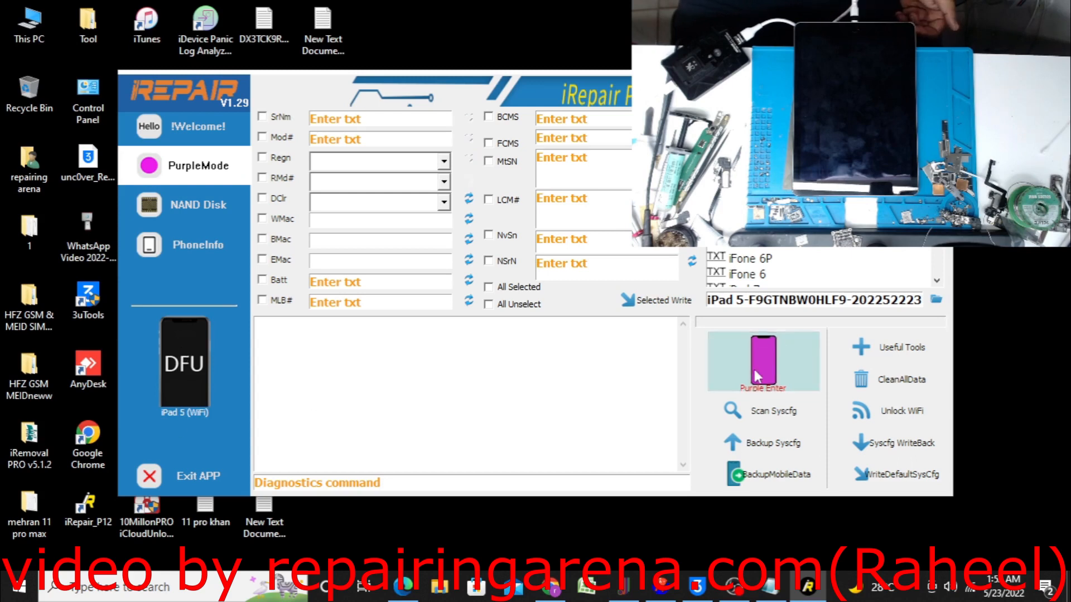
pyautogui.click(763, 360)
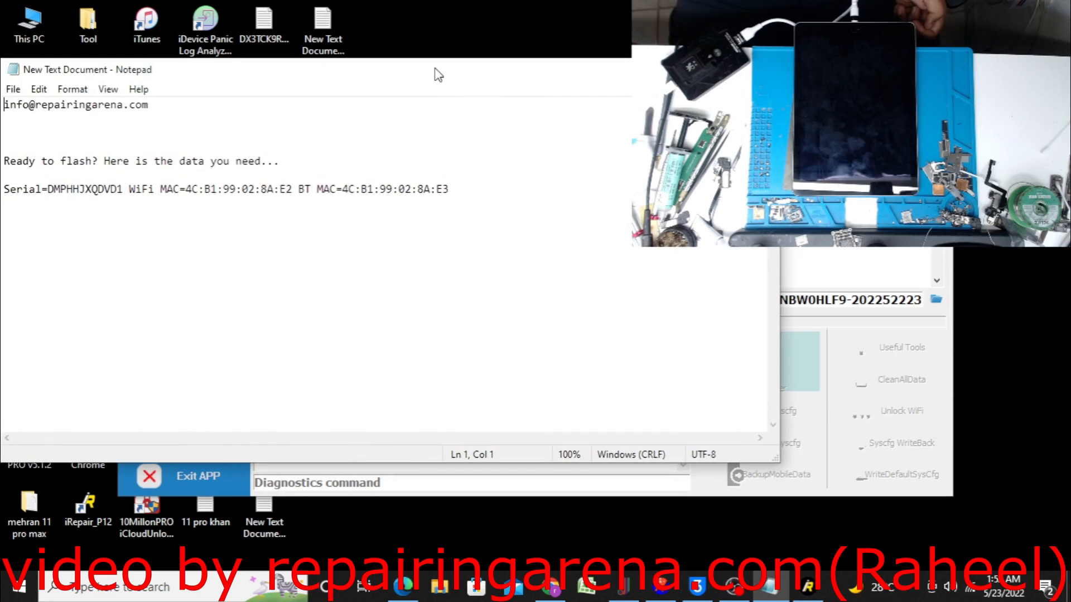
pyautogui.moveTo(48, 190); pyautogui.dragTo(448, 190)
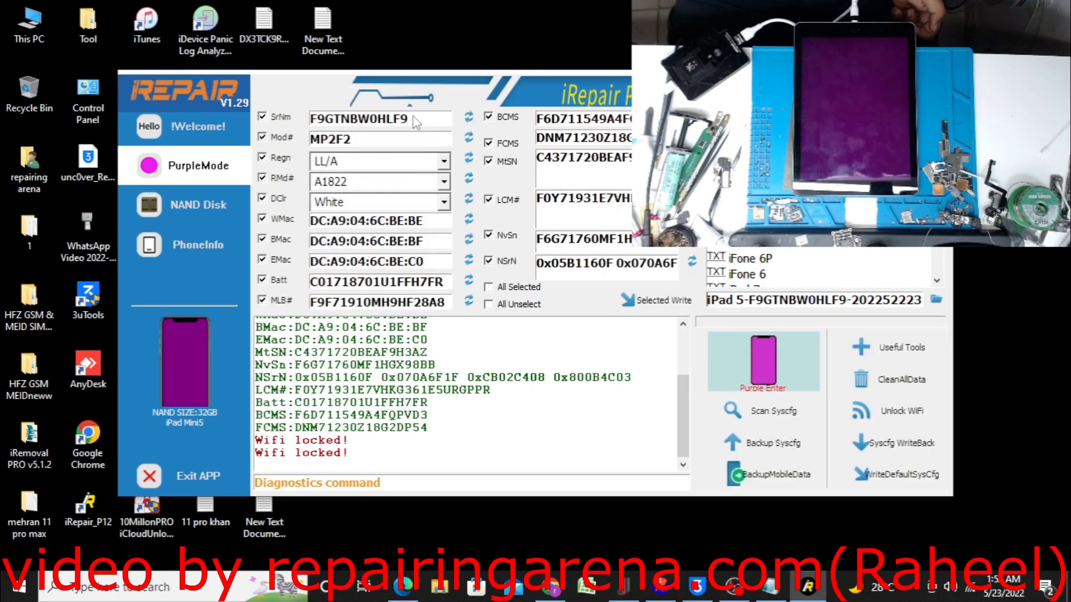
pyautogui.rightClick(380, 118)
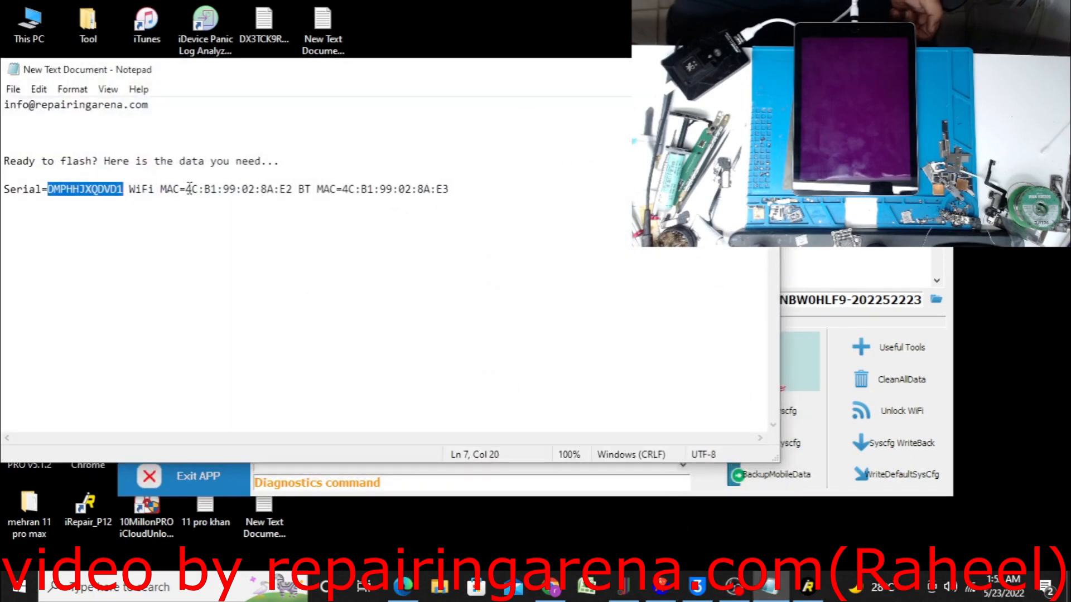
pyautogui.rightClick(236, 189)
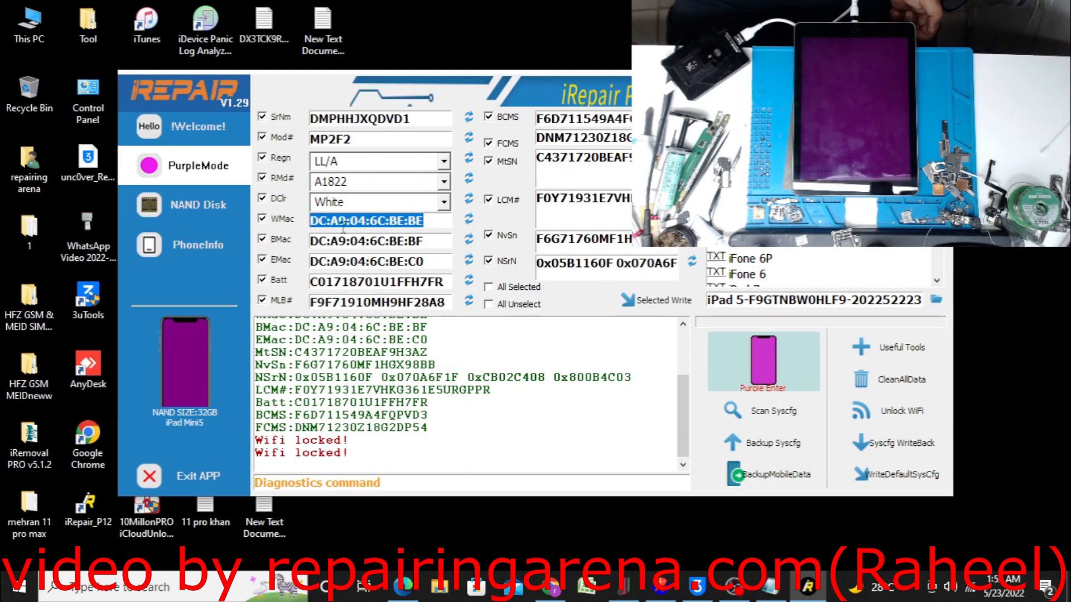
pyautogui.moveTo(631, 591)
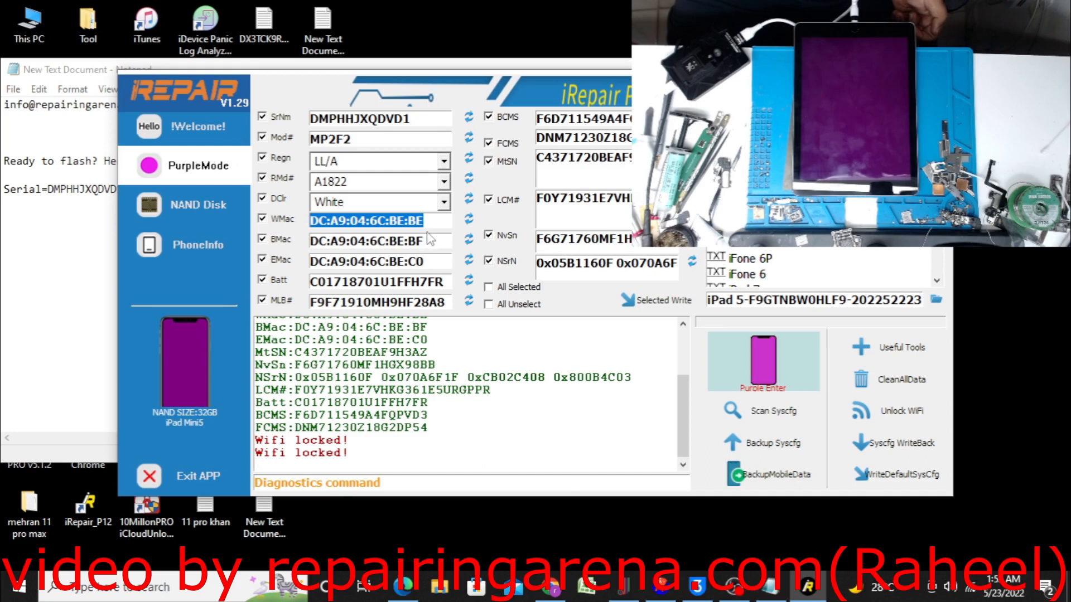
pyautogui.rightClick(380, 241)
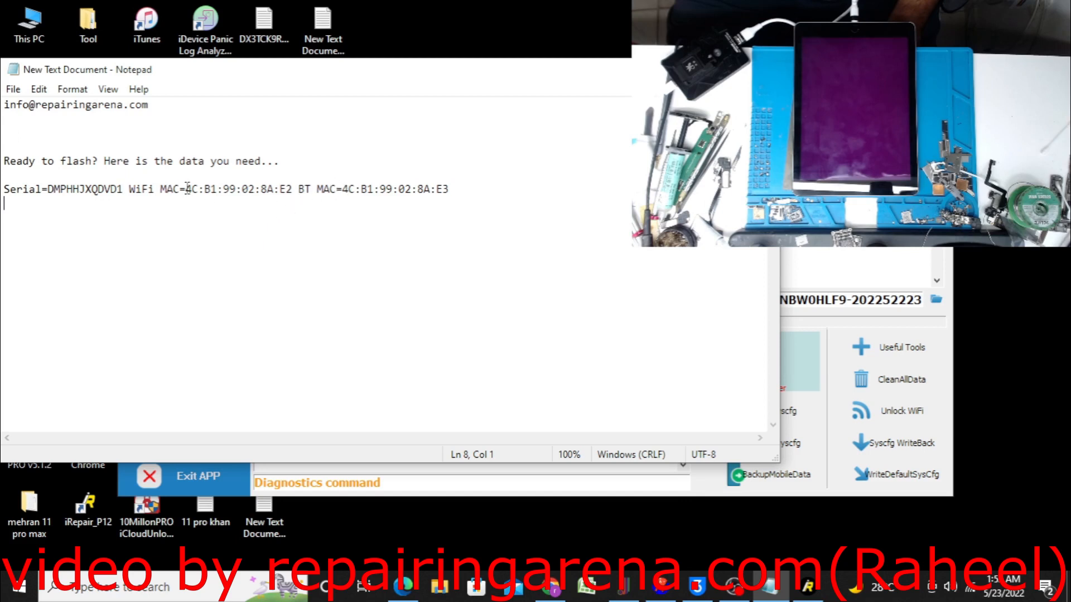
pyautogui.moveTo(185, 189); pyautogui.dragTo(287, 190)
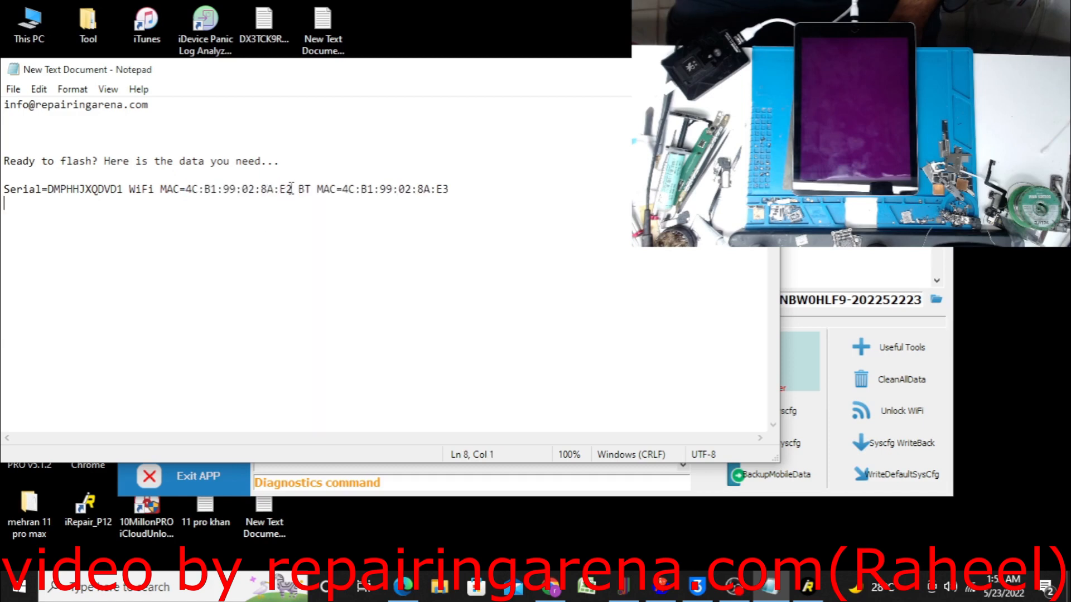
pyautogui.moveTo(189, 189); pyautogui.dragTo(291, 188)
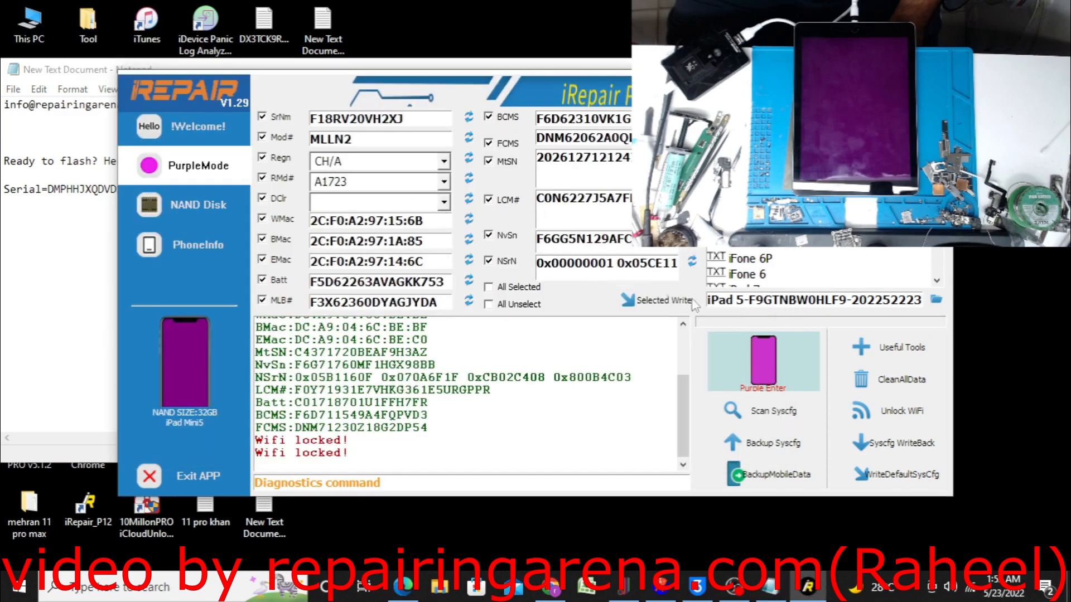
pyautogui.moveTo(773, 424)
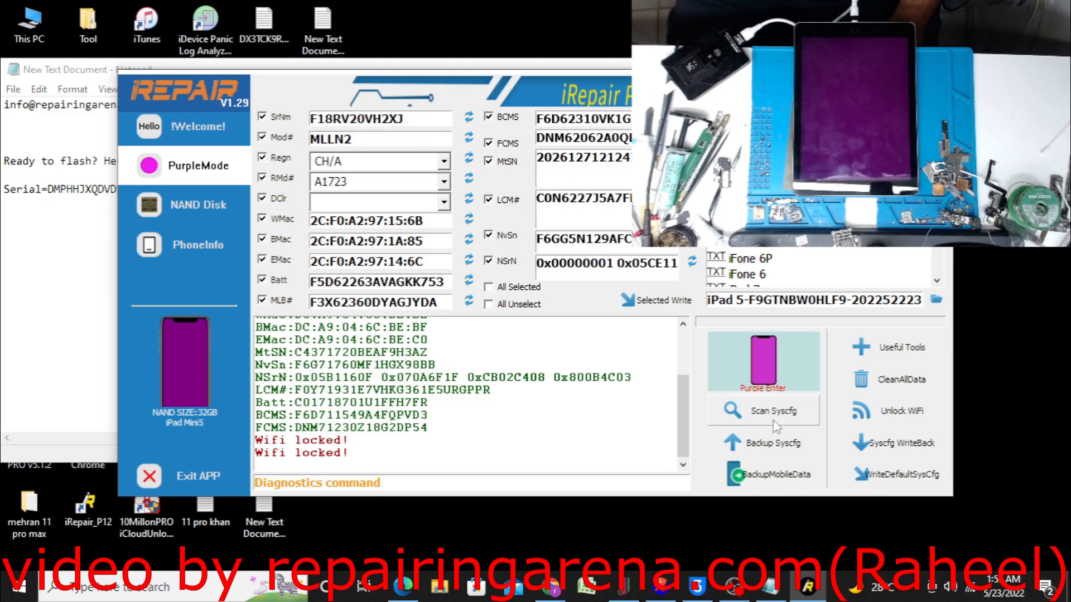
pyautogui.click(772, 412)
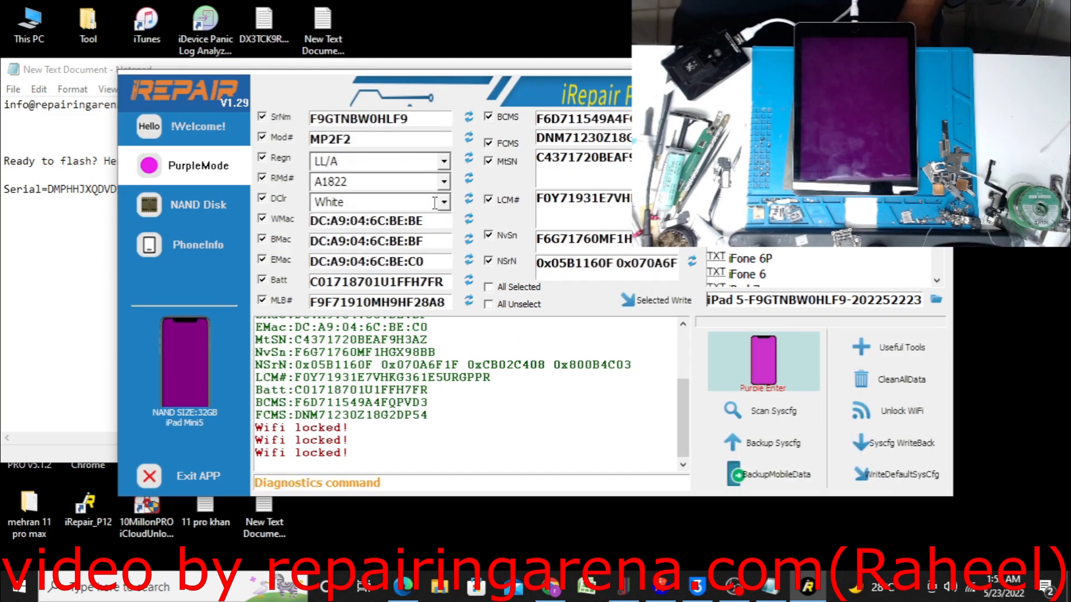
pyautogui.rightClick(379, 220)
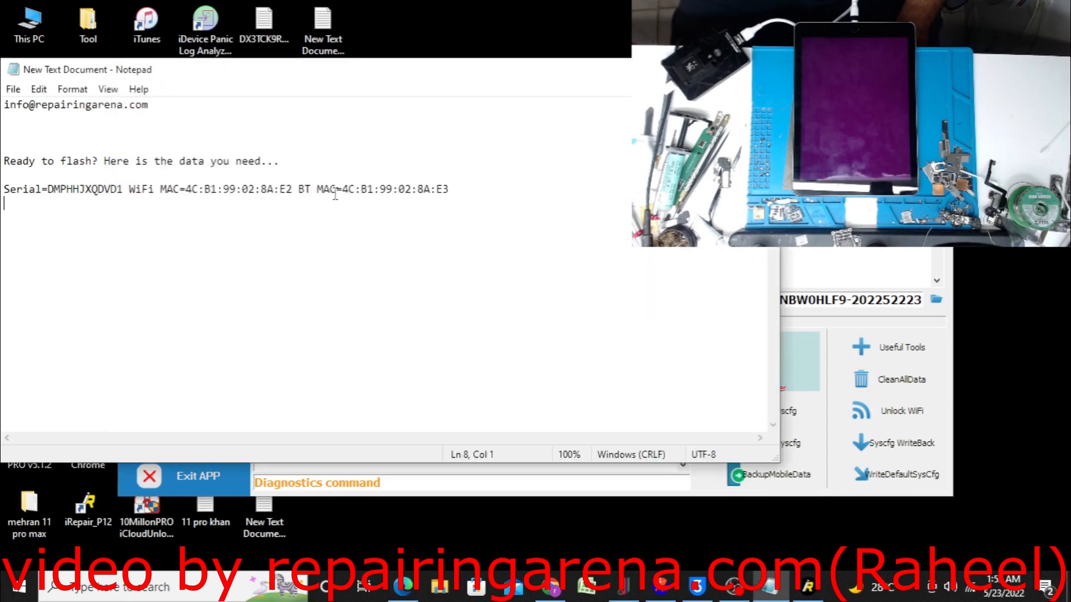
pyautogui.moveTo(343, 189); pyautogui.dragTo(449, 190)
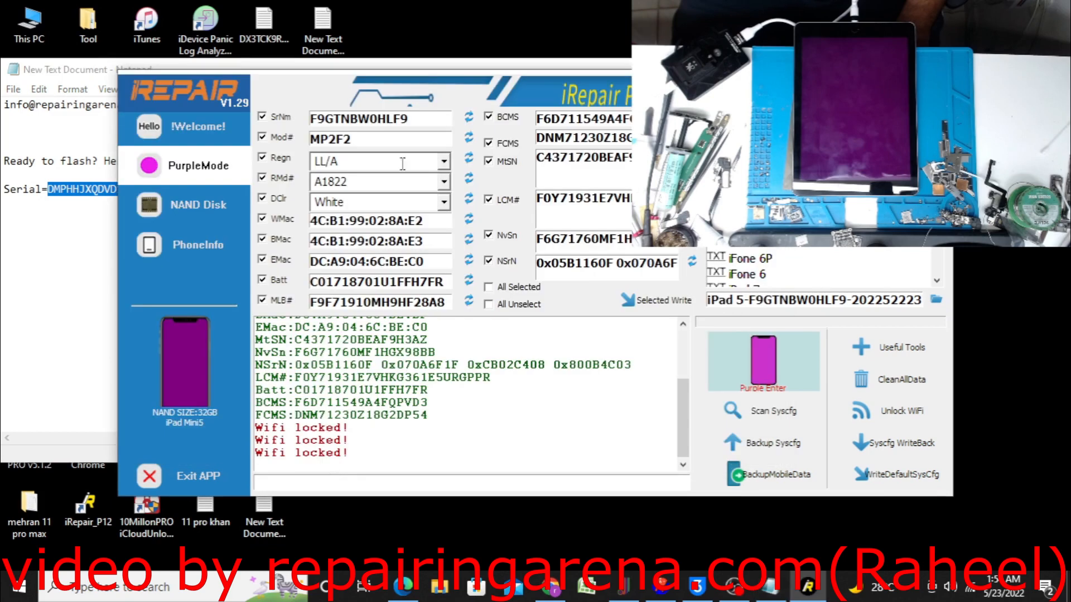
pyautogui.rightClick(379, 118)
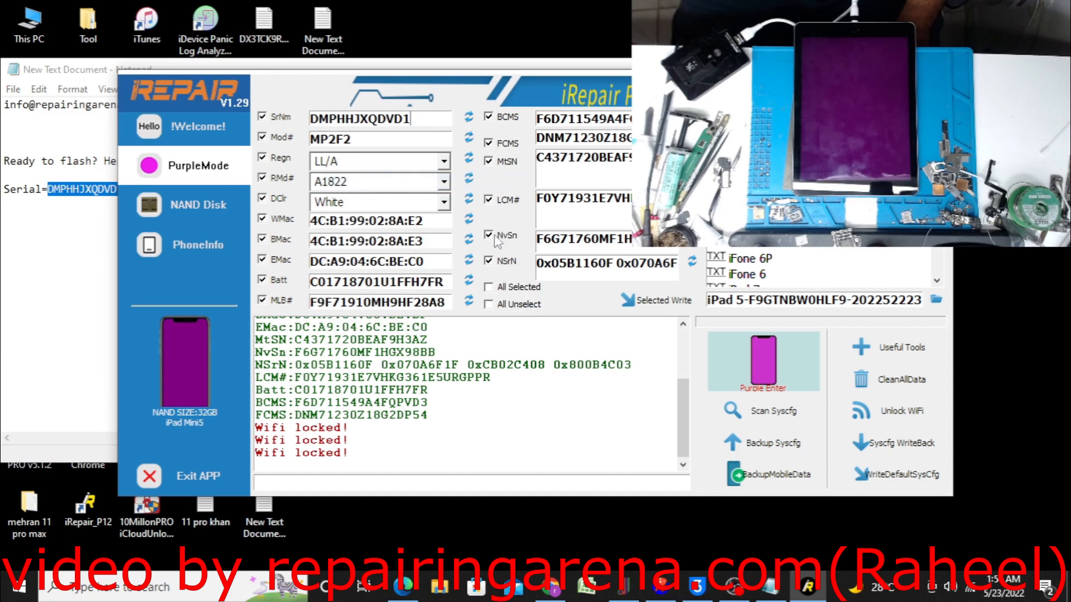
# Write the edited serial and MAC syscfg data to the iPad with Selected Write
pyautogui.click(663, 300)
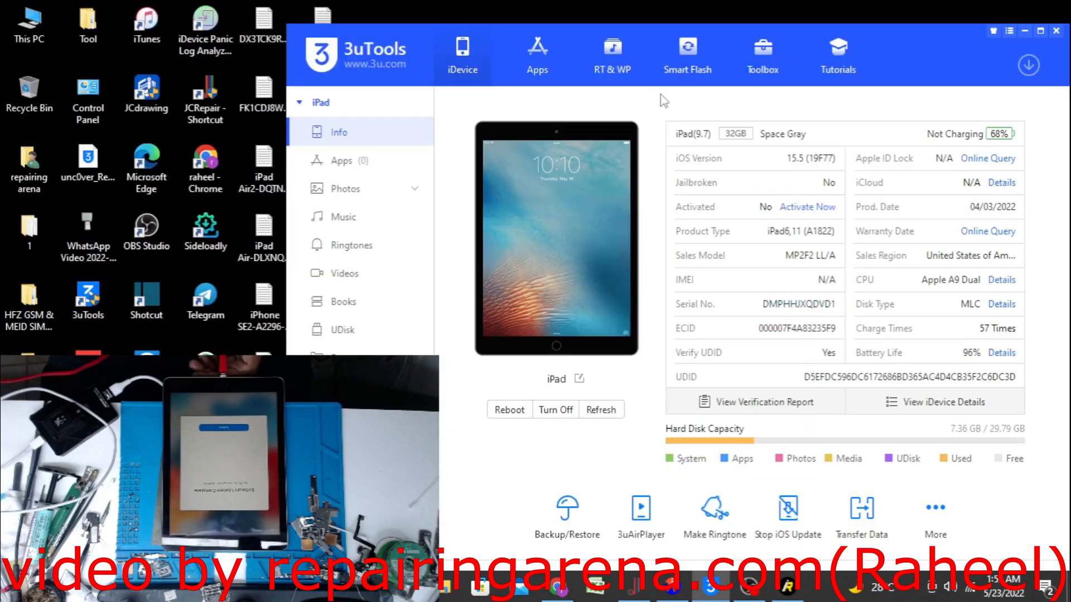
# Quick-flash the iPad with the iOS 15.5 firmware from Smart Flash and confirm the reminder
pyautogui.click(688, 55)
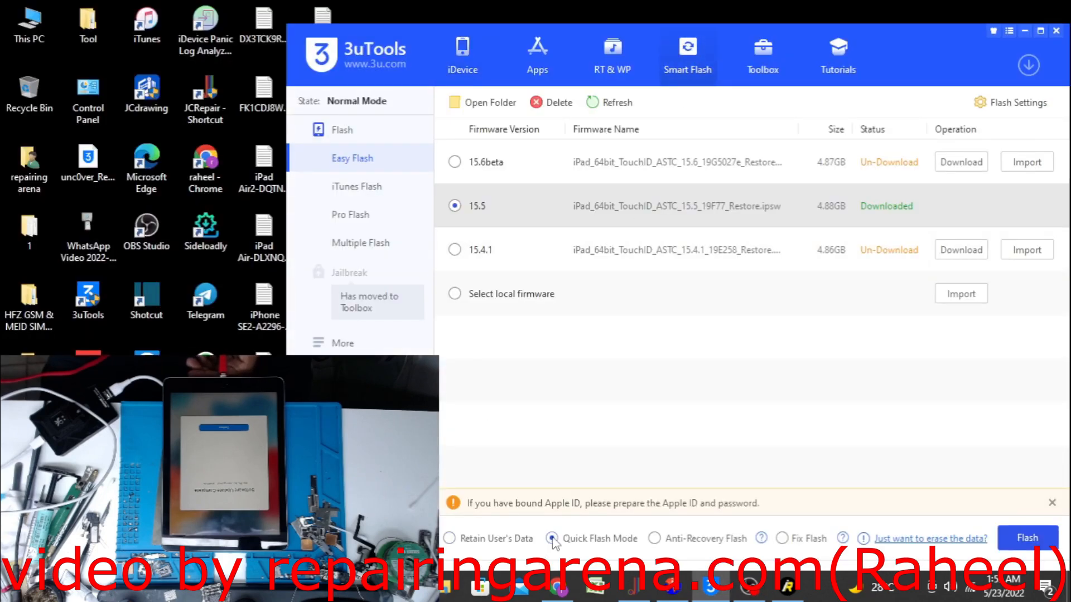
pyautogui.click(1026, 537)
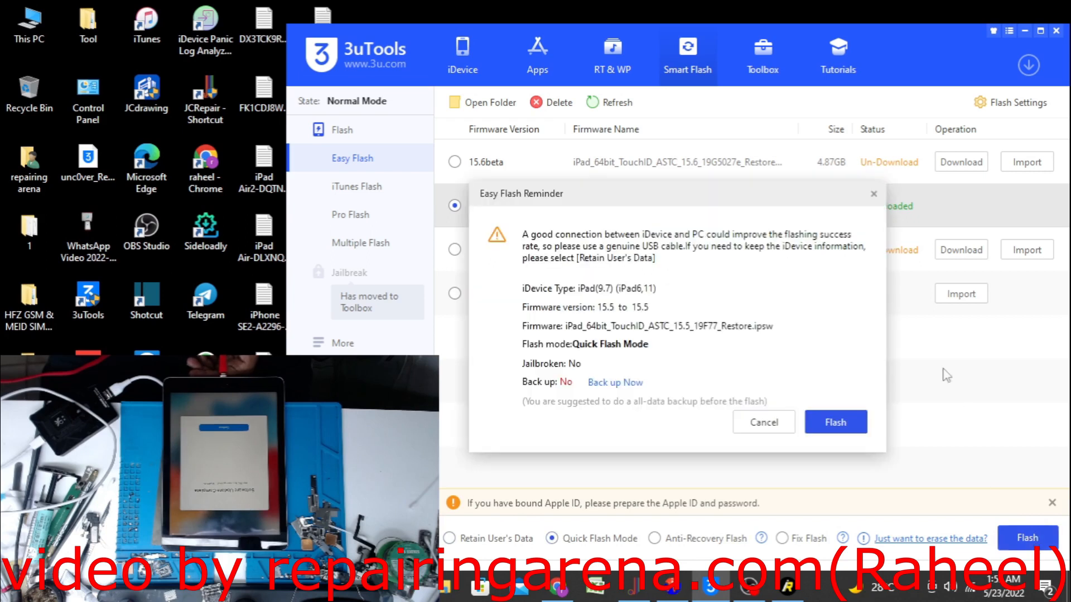
pyautogui.click(835, 421)
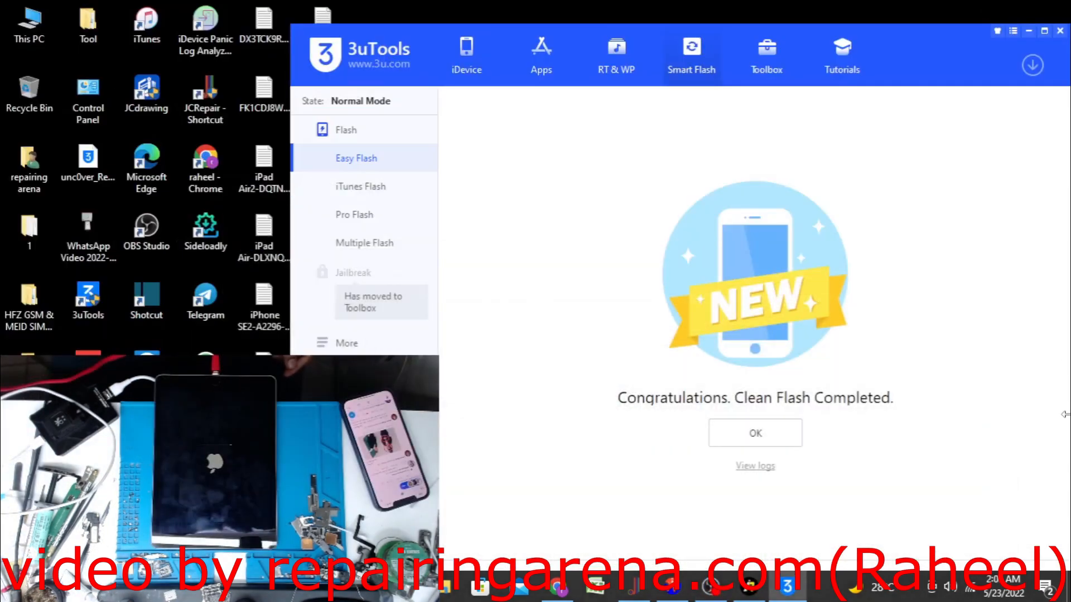
pyautogui.moveTo(1066, 411)
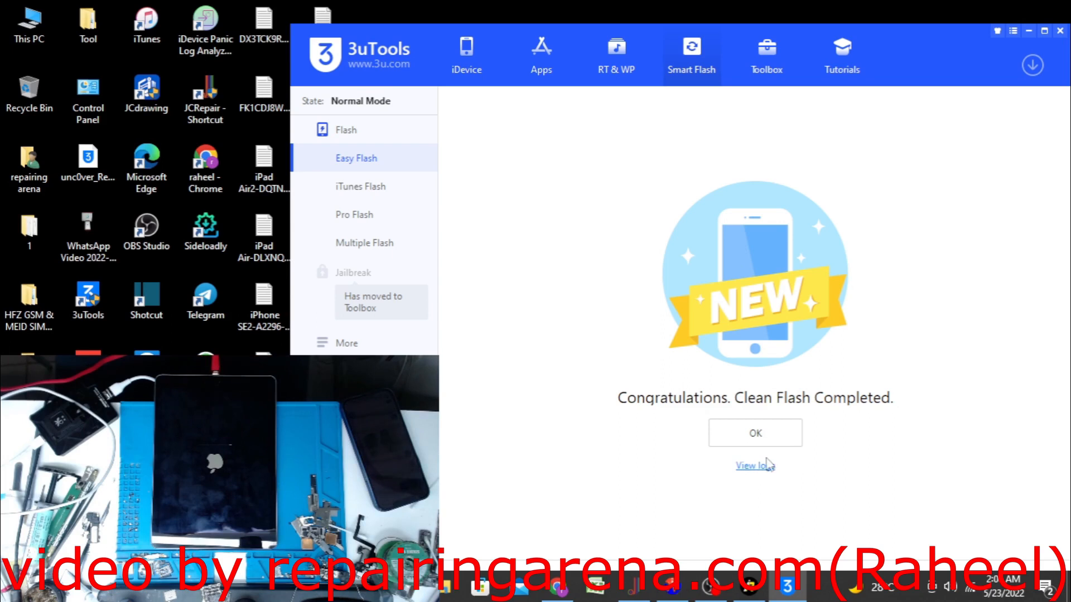
# Dismiss the flash completion notice and activate the iPad from its device information page
pyautogui.click(755, 433)
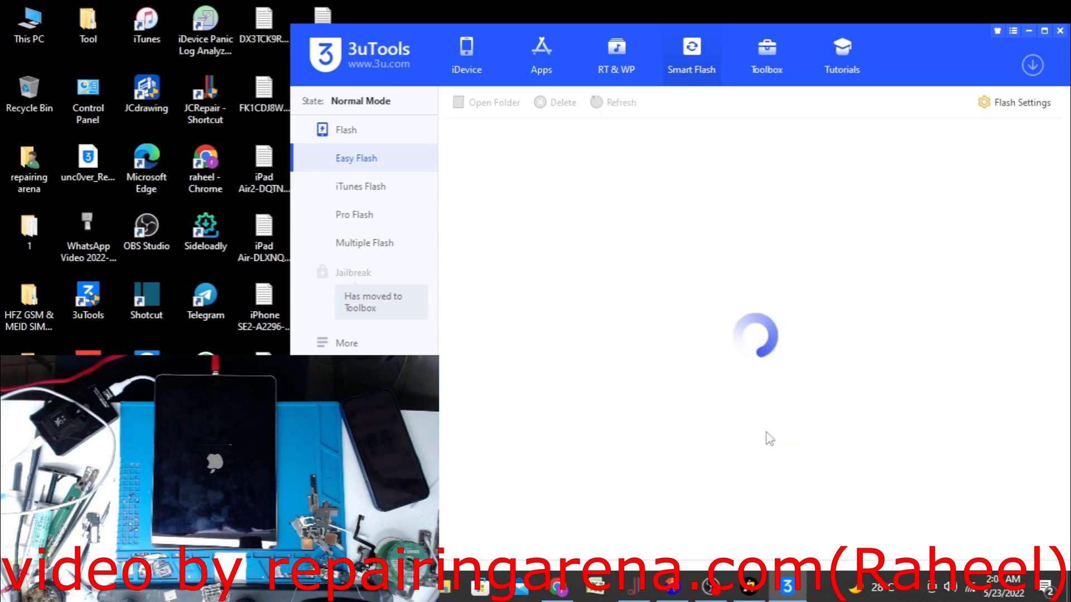
pyautogui.click(467, 55)
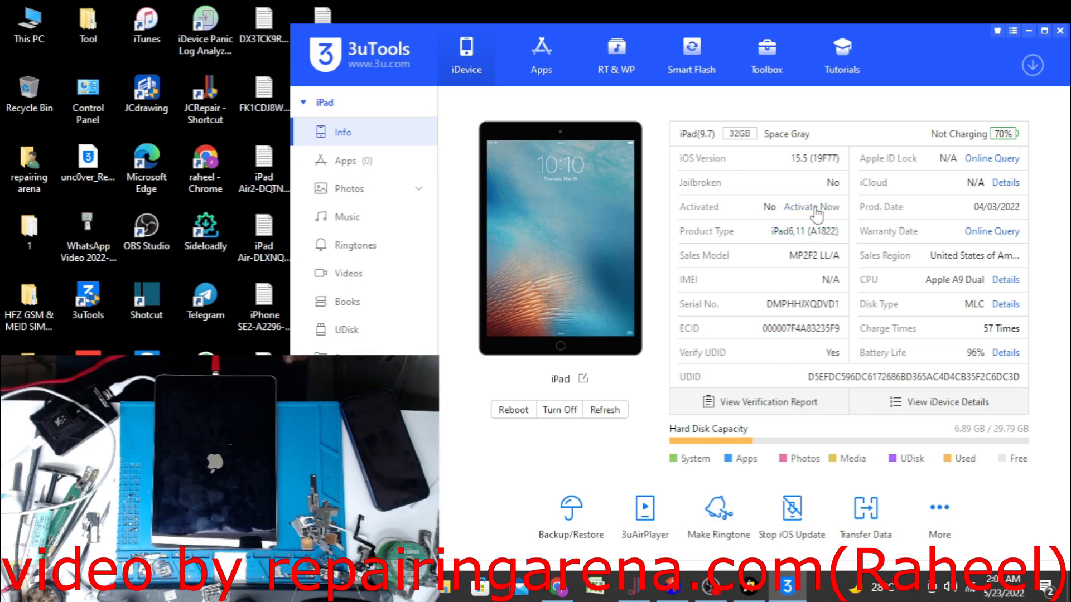
pyautogui.click(812, 207)
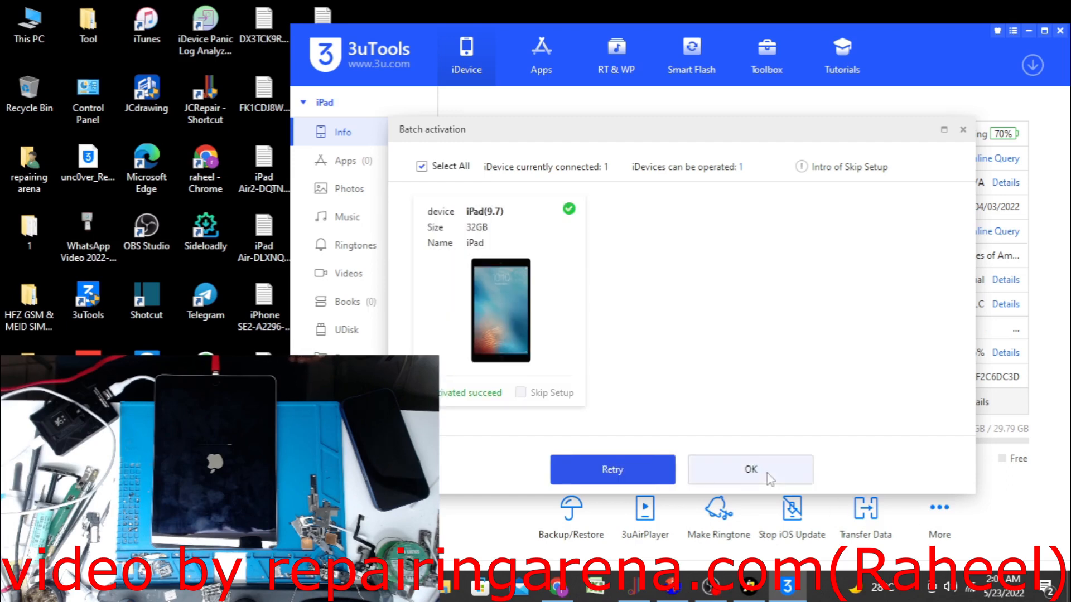
# Dismiss the Batch activation result dialog with OK, leaving the iPad at Touch ID setup
pyautogui.click(750, 470)
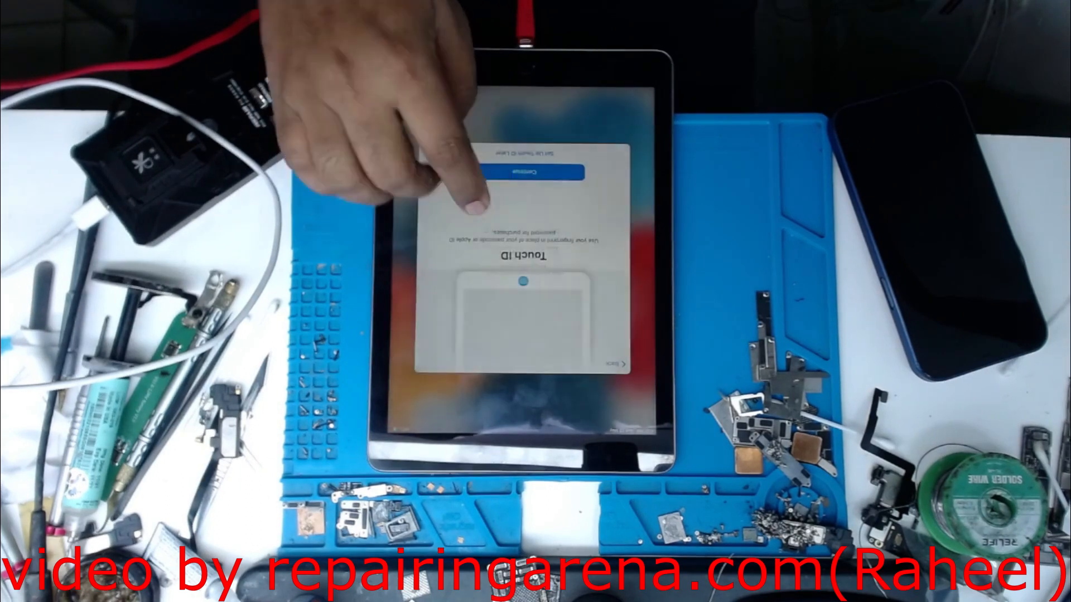
# Continue past the Touch ID, Keep Your iPad Up to Date and Siri screens to iPad Analytics
pyautogui.click(523, 172)
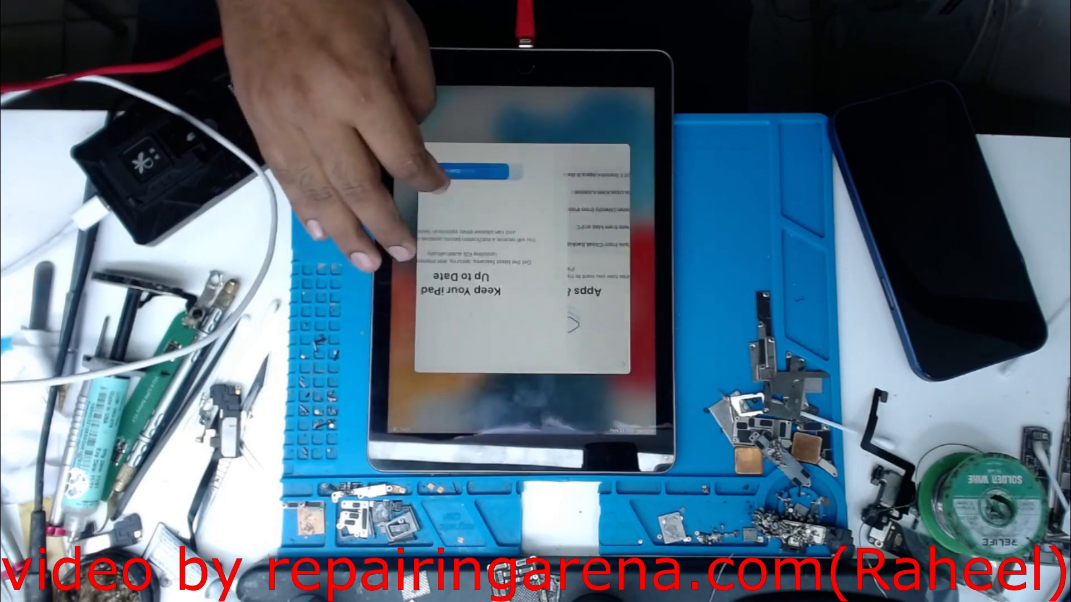
pyautogui.click(476, 171)
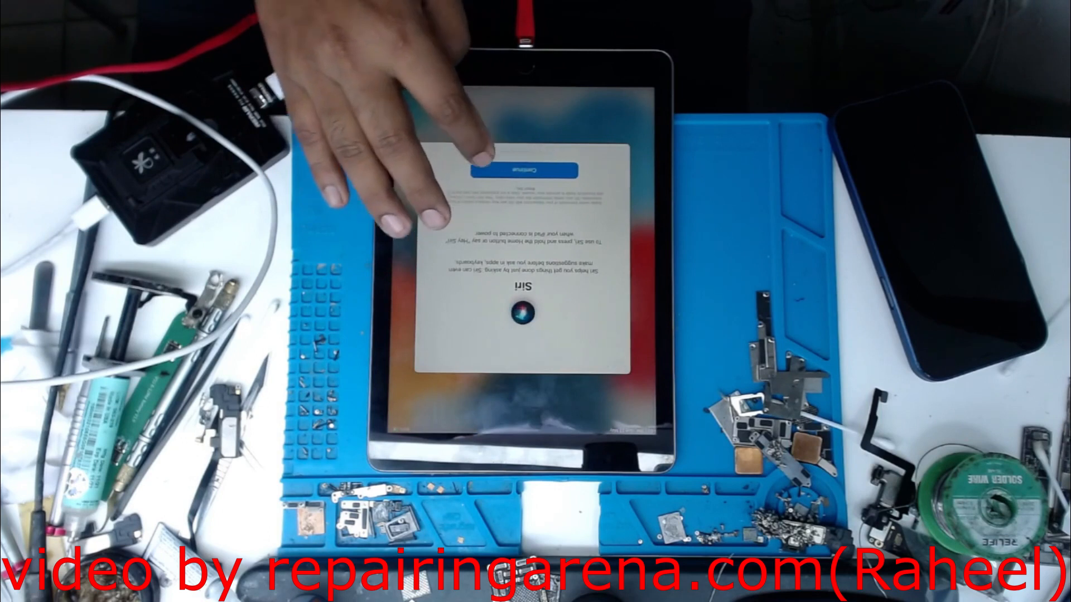
pyautogui.click(525, 170)
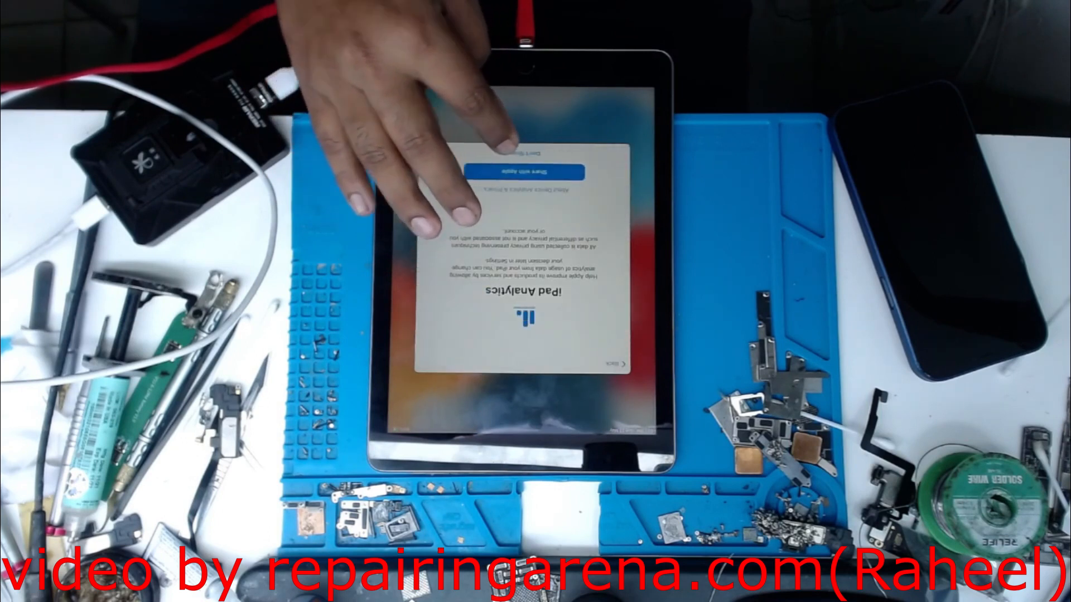